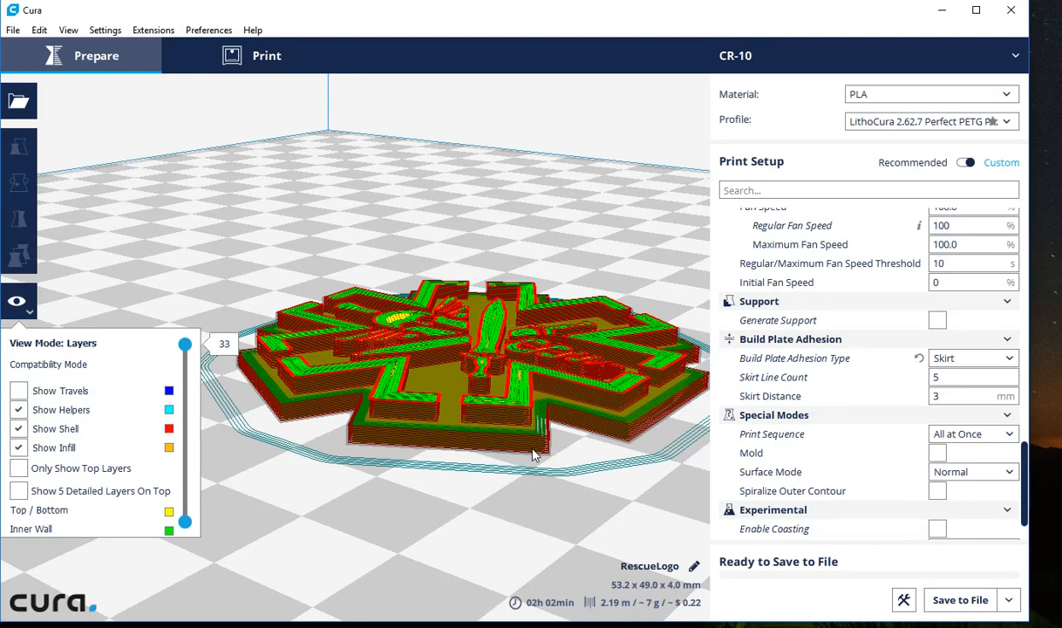
pyautogui.moveTo(512, 441)
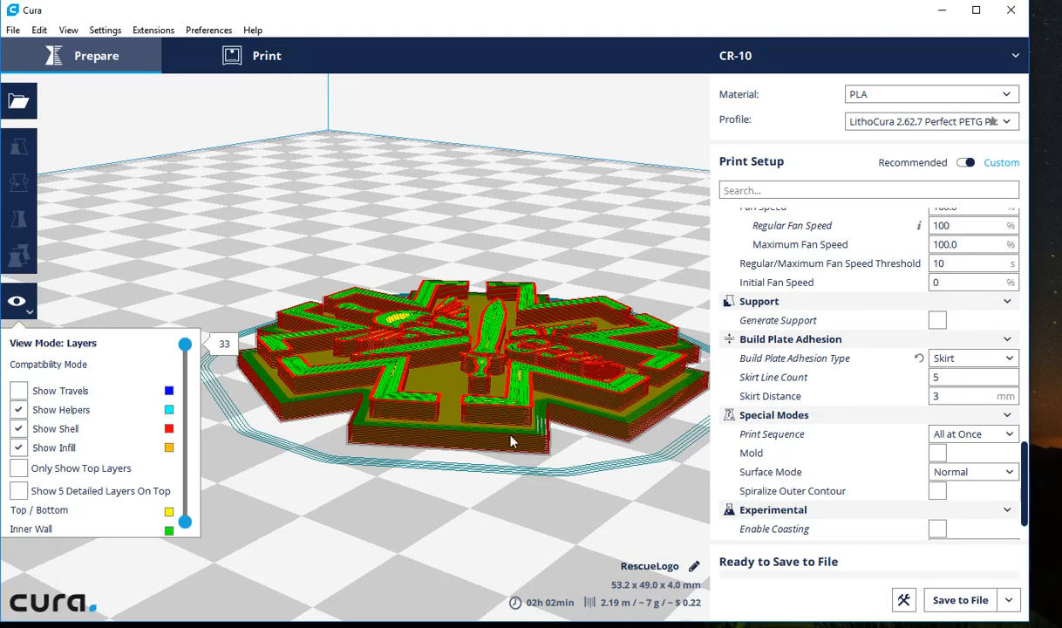
pyautogui.moveTo(485, 429)
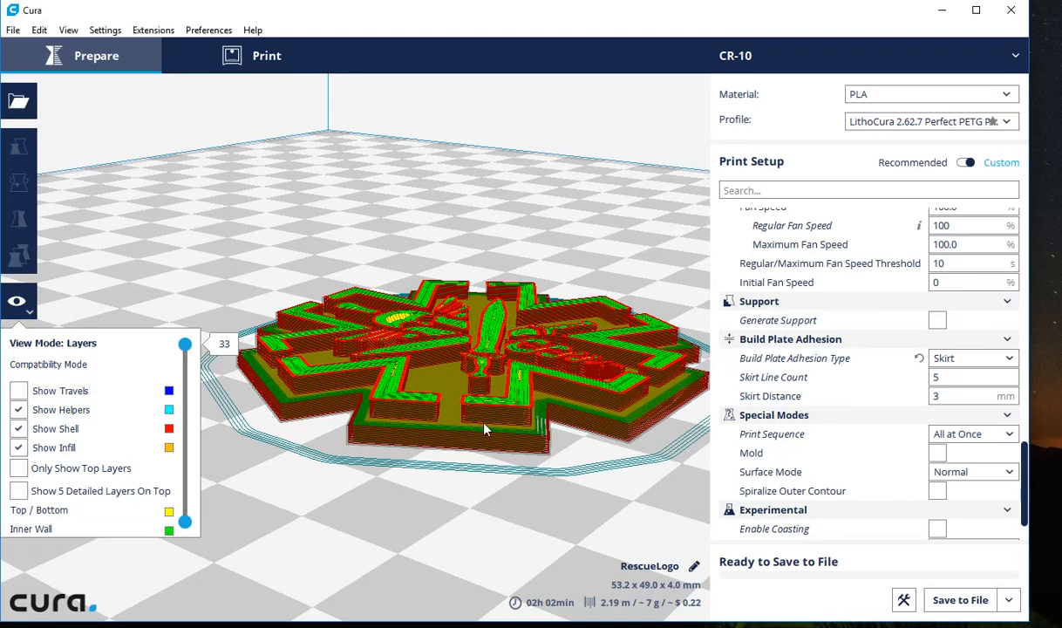
pyautogui.moveTo(522, 235)
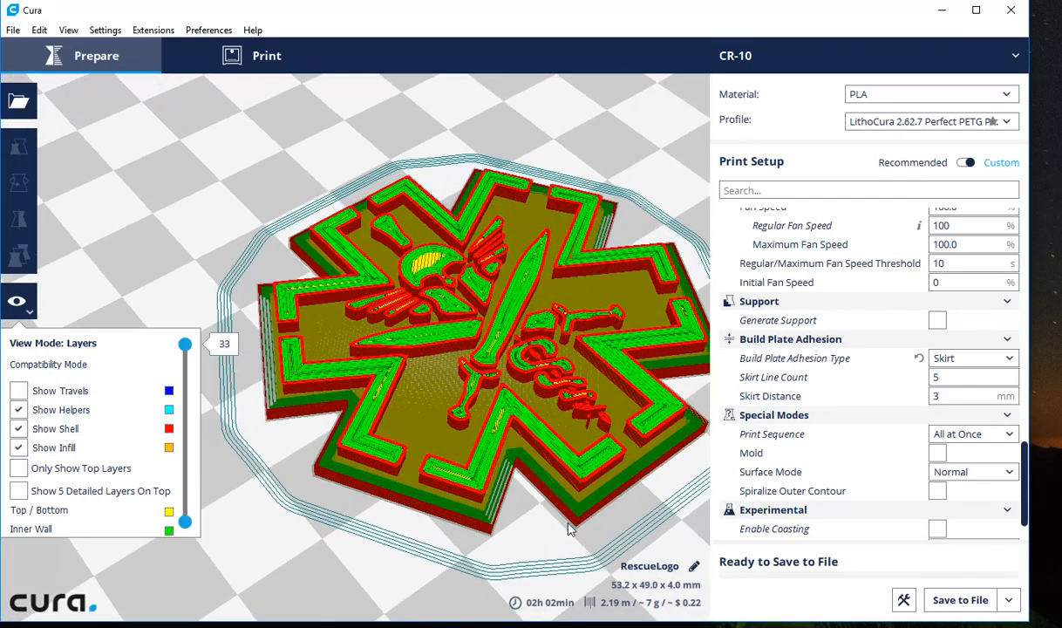
# Orbit the sliced preview to inspect the print from low, top and angled views.
pyautogui.moveTo(567, 527); pyautogui.dragTo(581, 471)
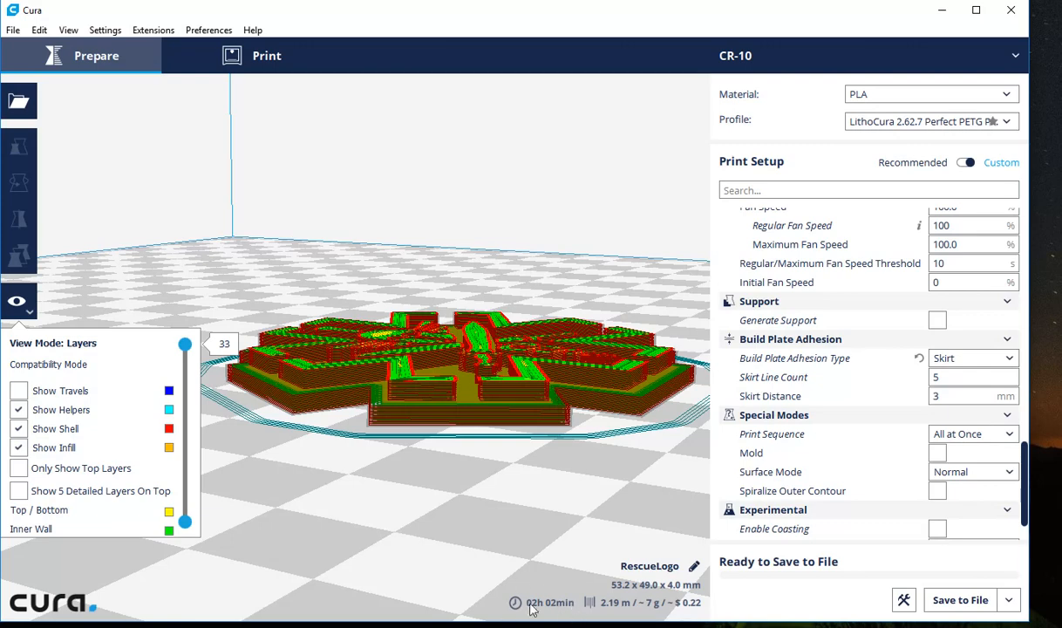
pyautogui.moveTo(478, 490)
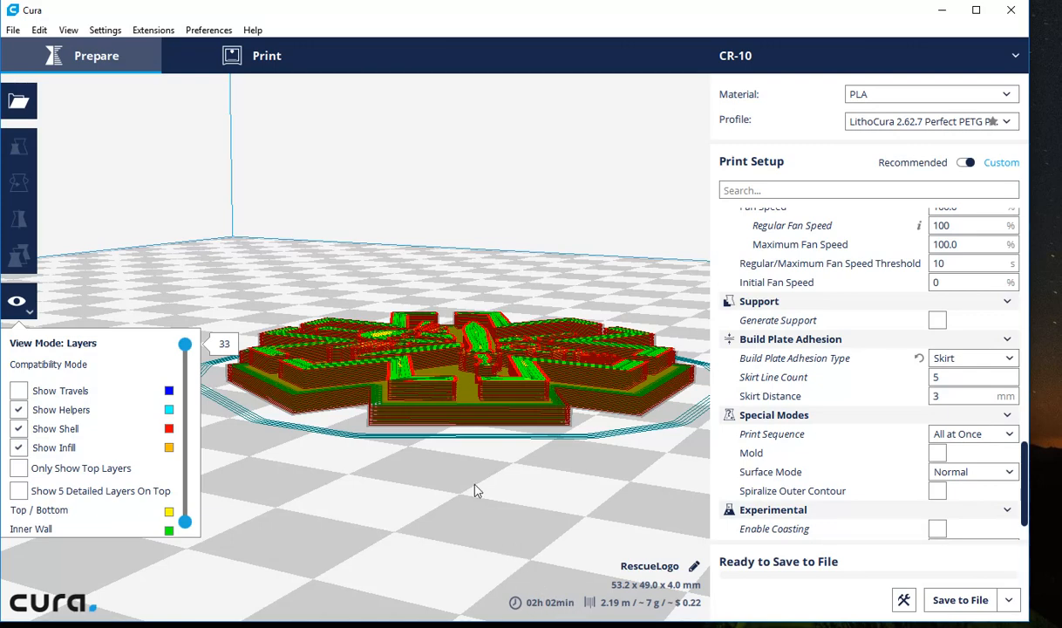
pyautogui.moveTo(474, 488); pyautogui.dragTo(505, 513)
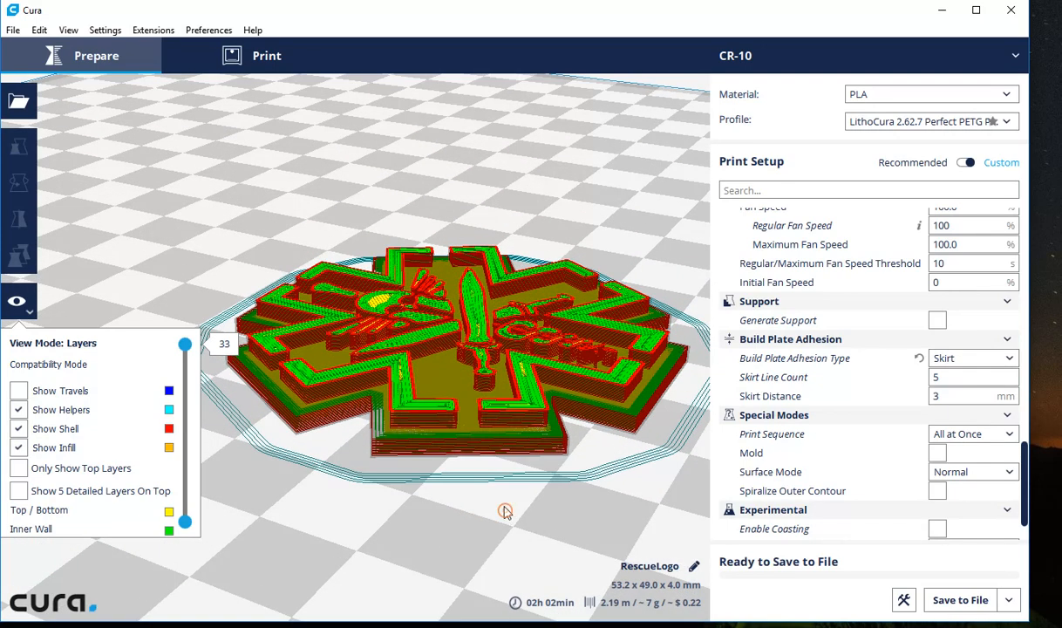
pyautogui.moveTo(506, 511); pyautogui.dragTo(497, 493)
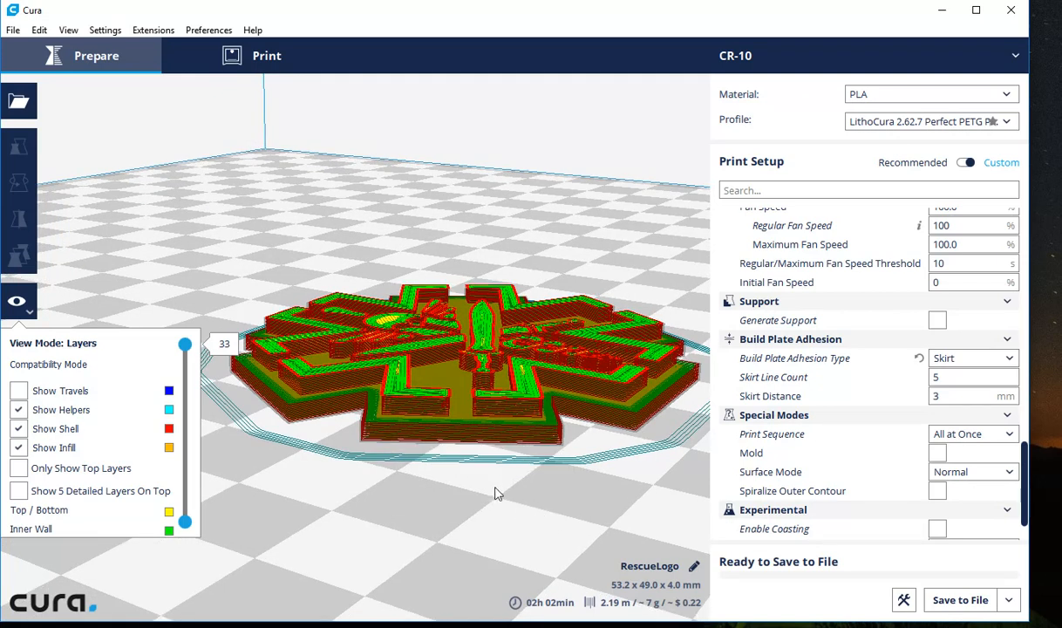
pyautogui.moveTo(509, 432)
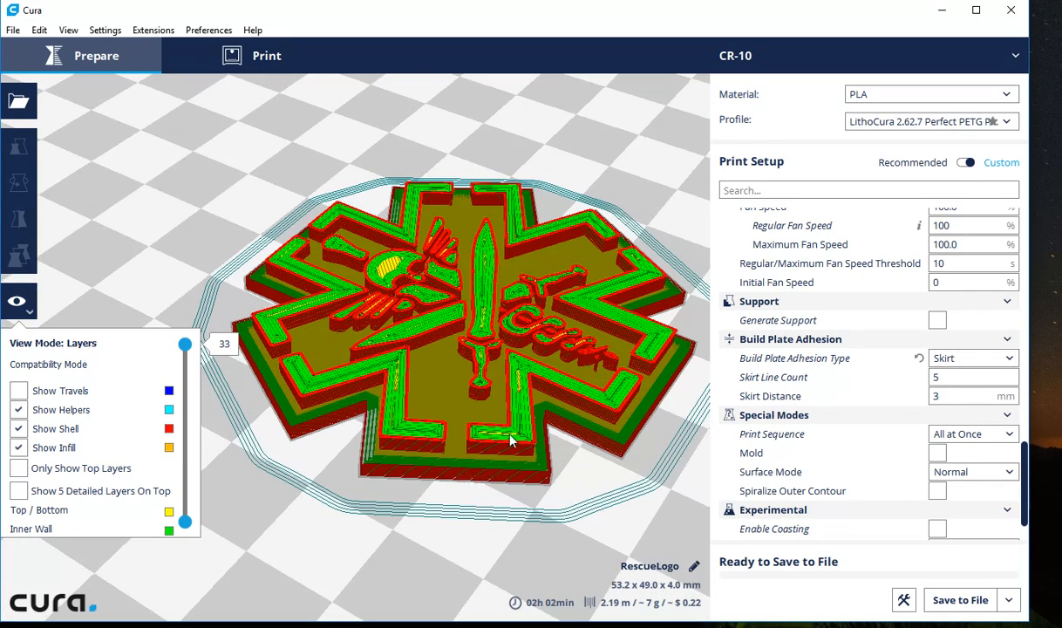
pyautogui.moveTo(509, 440); pyautogui.dragTo(489, 471)
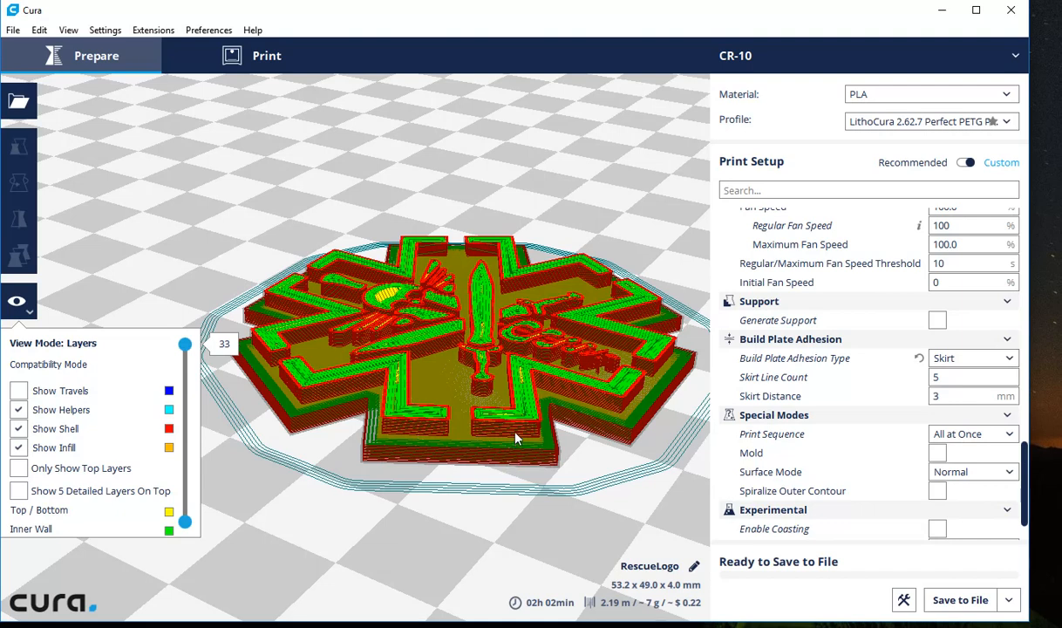
pyautogui.moveTo(474, 572)
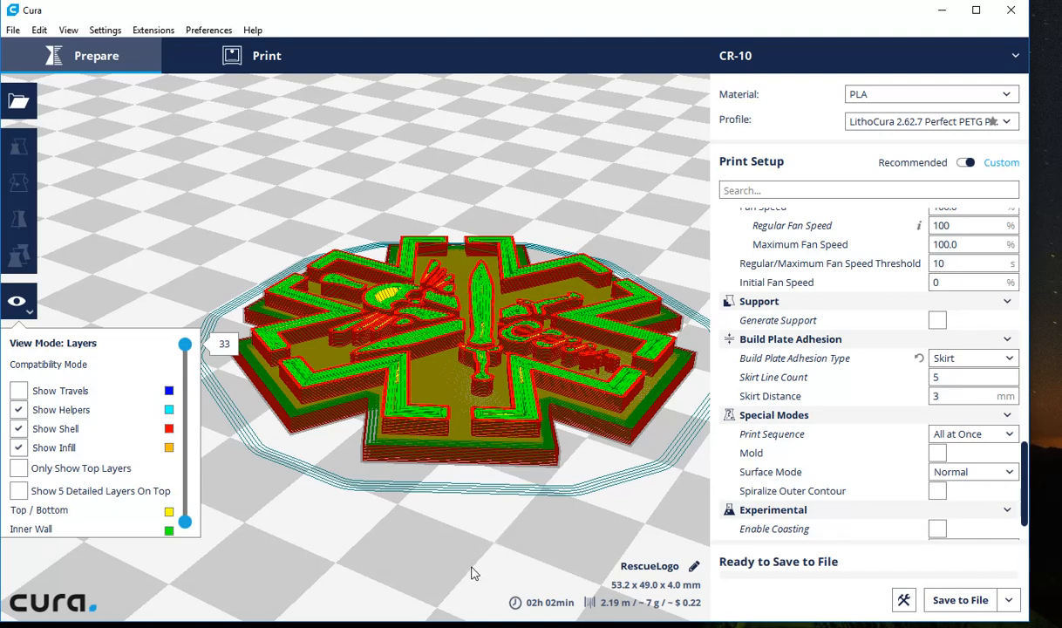
pyautogui.moveTo(485, 555)
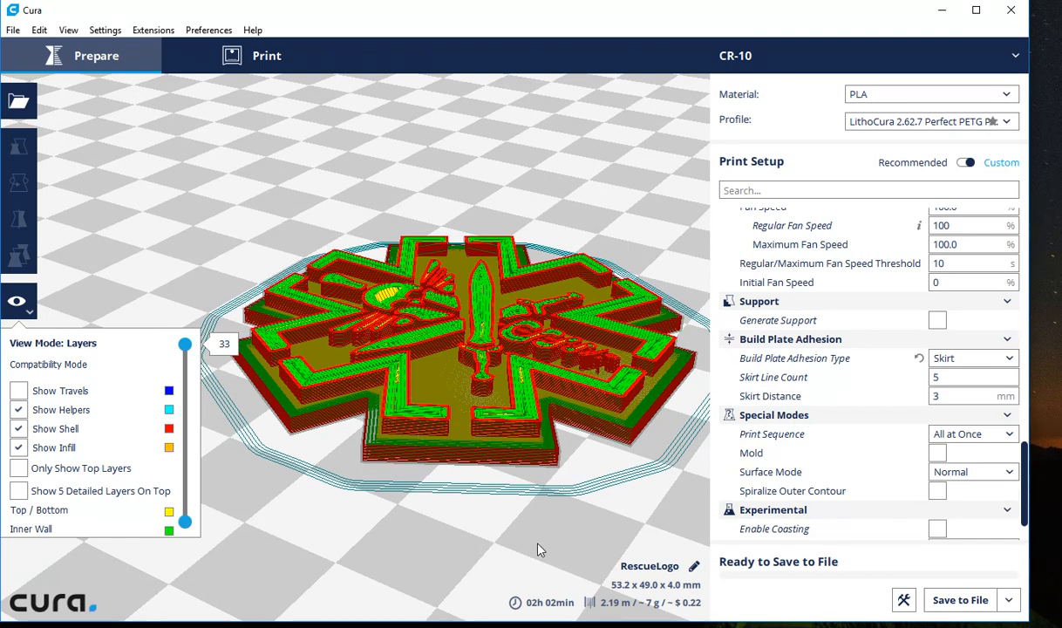
pyautogui.moveTo(527, 543)
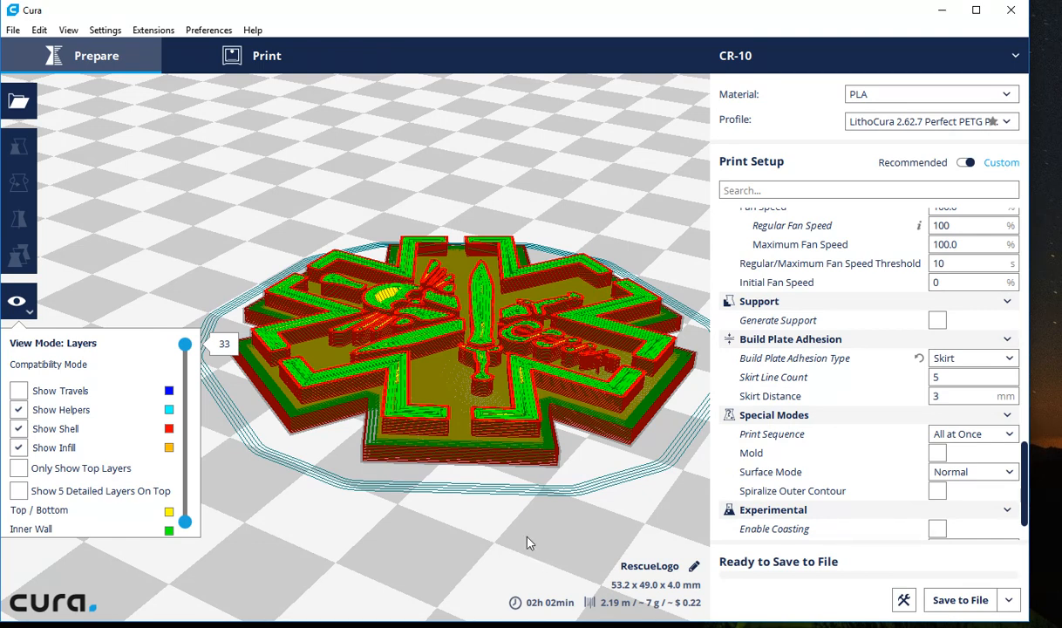
pyautogui.moveTo(506, 550)
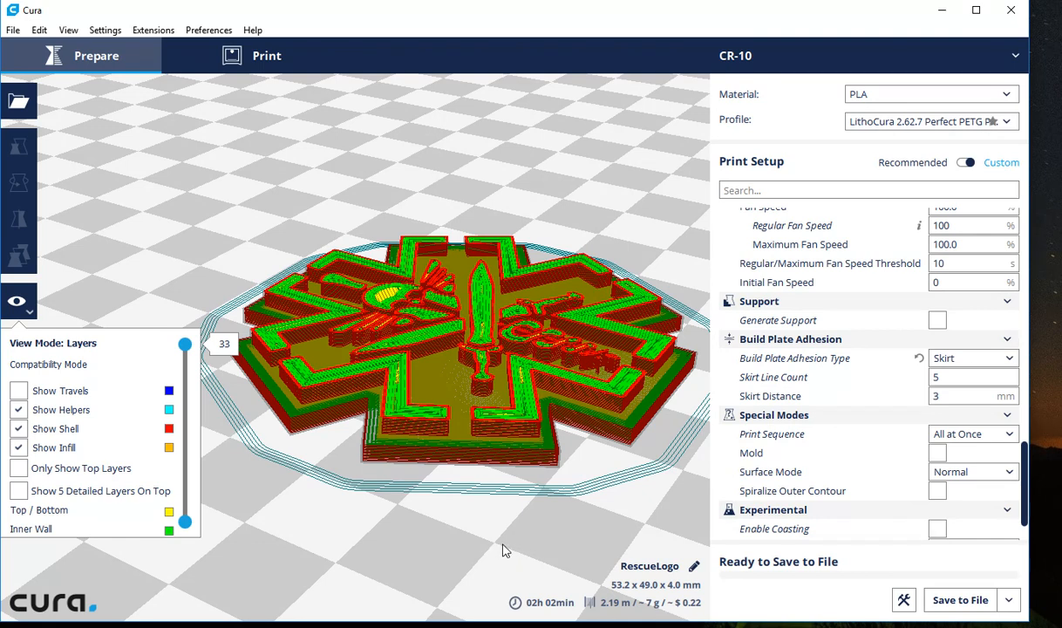
pyautogui.moveTo(503, 549)
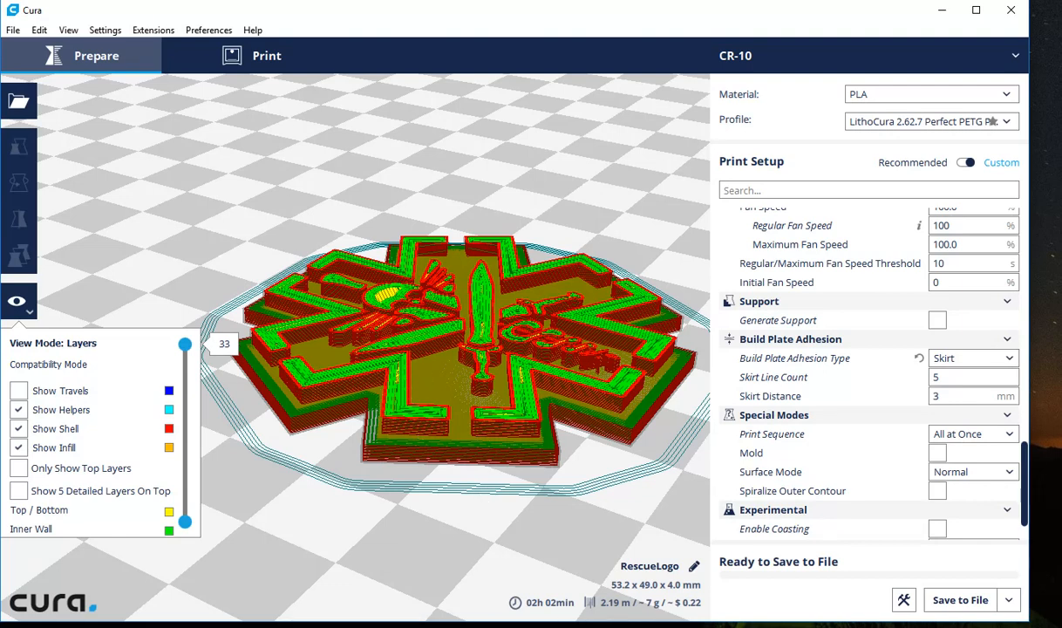
# Delete both existing Pause at height scripts and add one fresh Pause at height script.
pyautogui.click(153, 29)
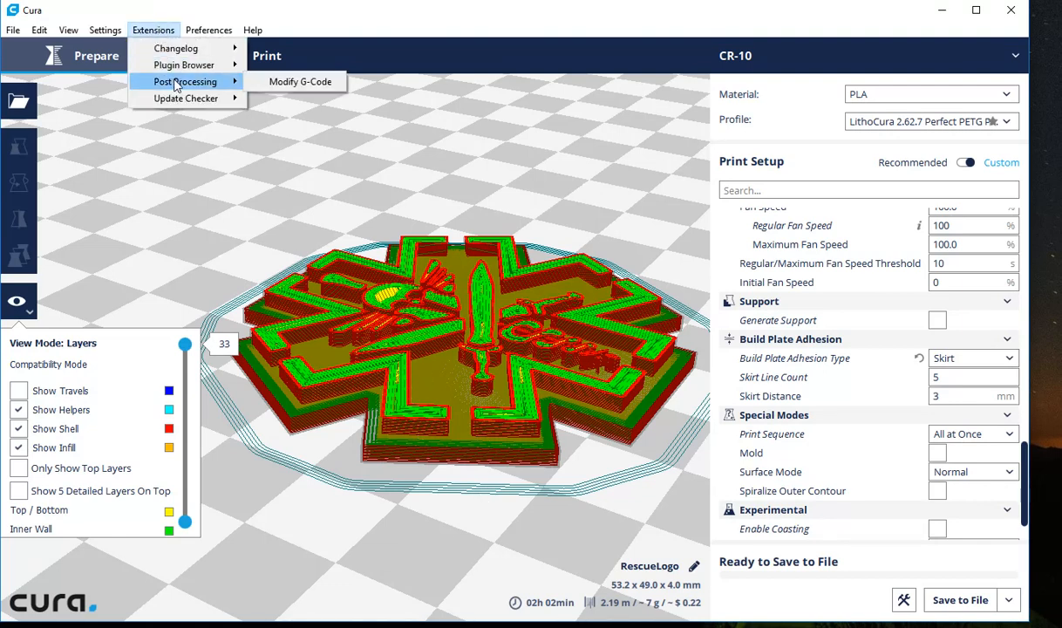
pyautogui.click(300, 82)
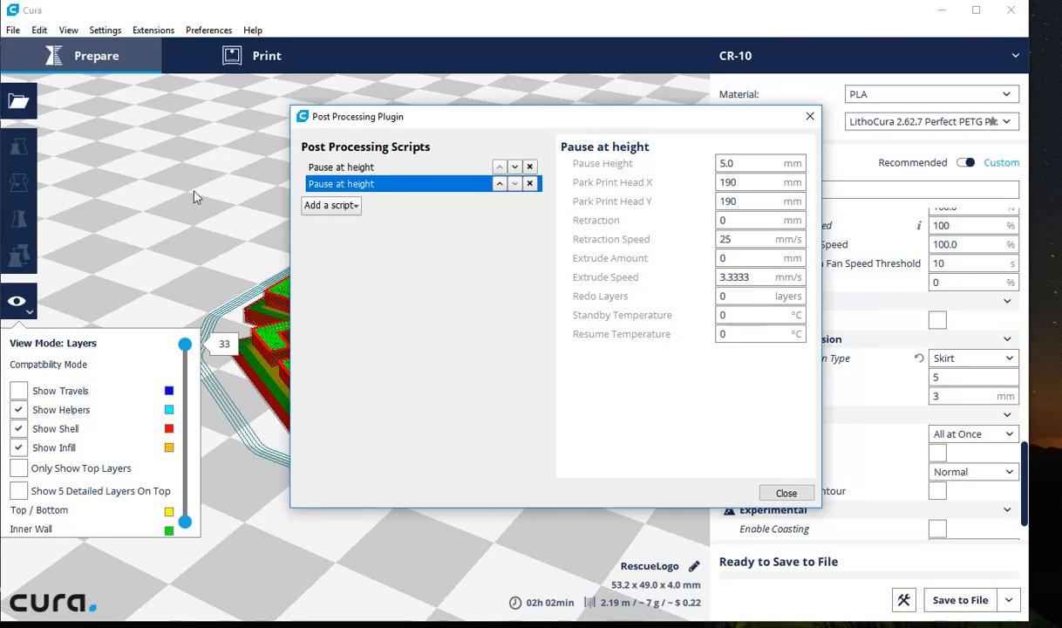
pyautogui.click(530, 168)
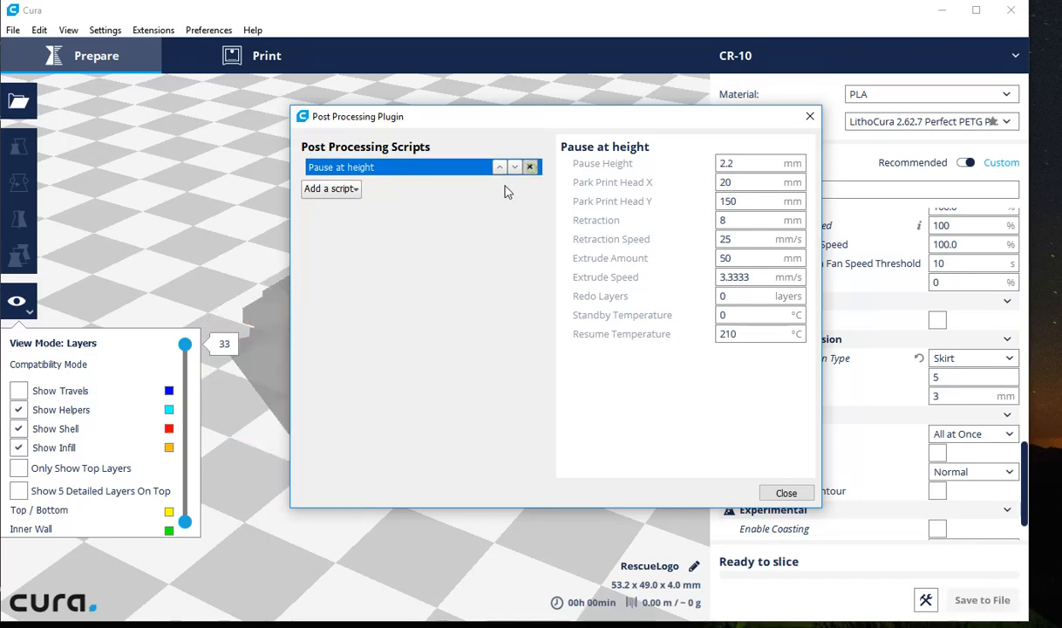
pyautogui.click(530, 168)
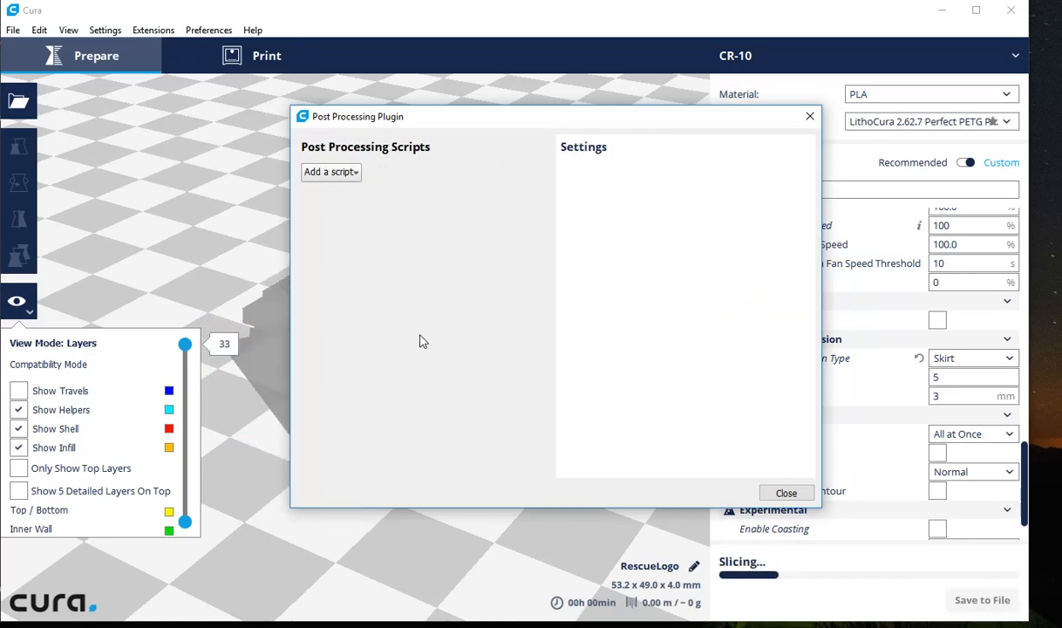
pyautogui.click(331, 172)
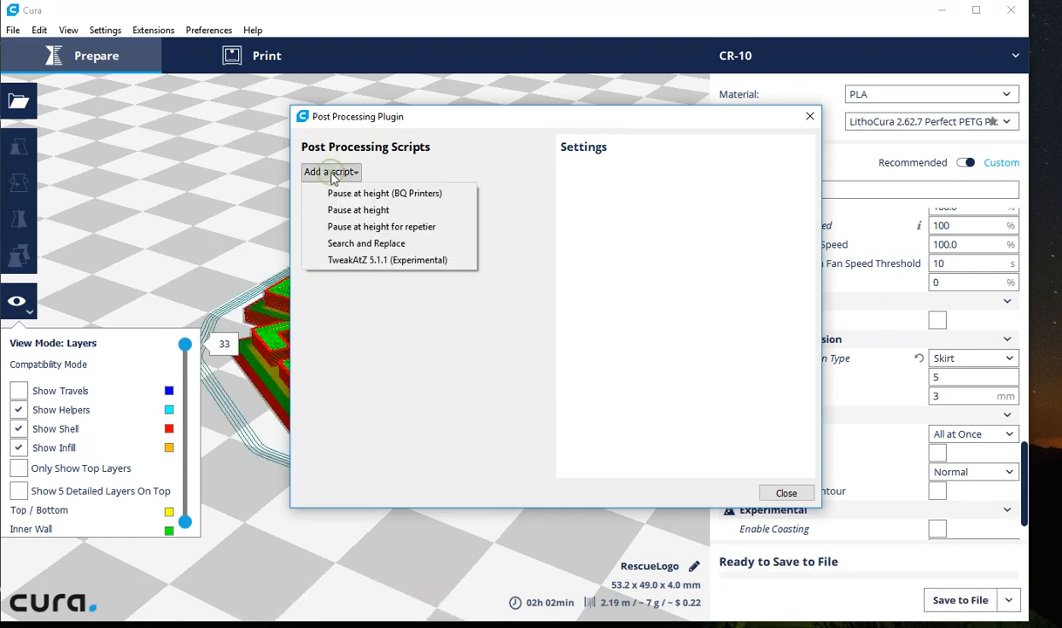
pyautogui.click(358, 210)
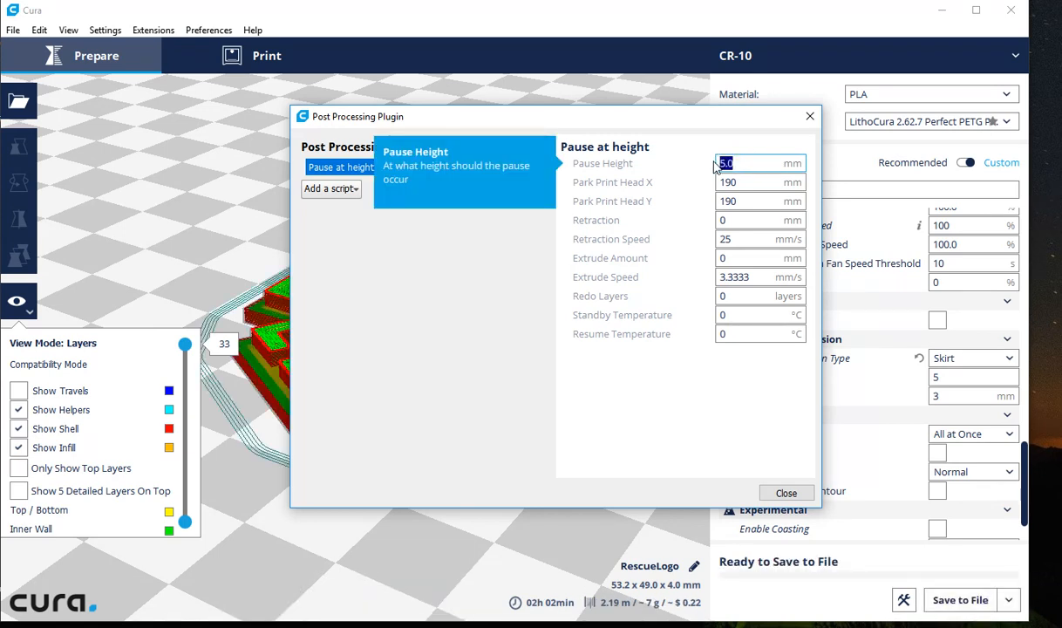
# Set the pause height to 2.2 mm and park the print head at X 20, Y 150.
pyautogui.write('2.2')
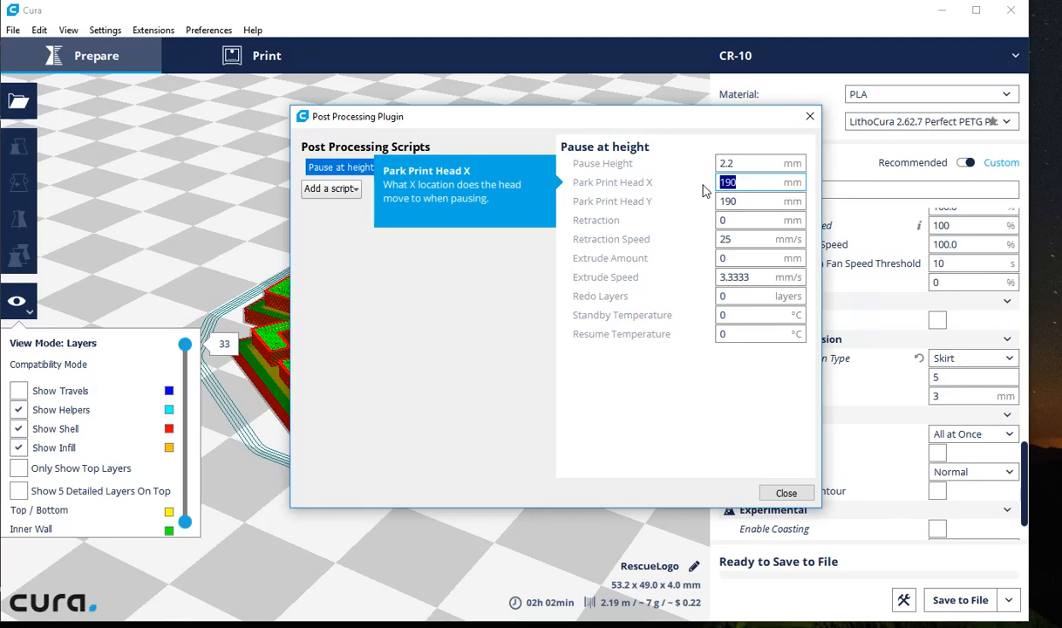
pyautogui.write('20')
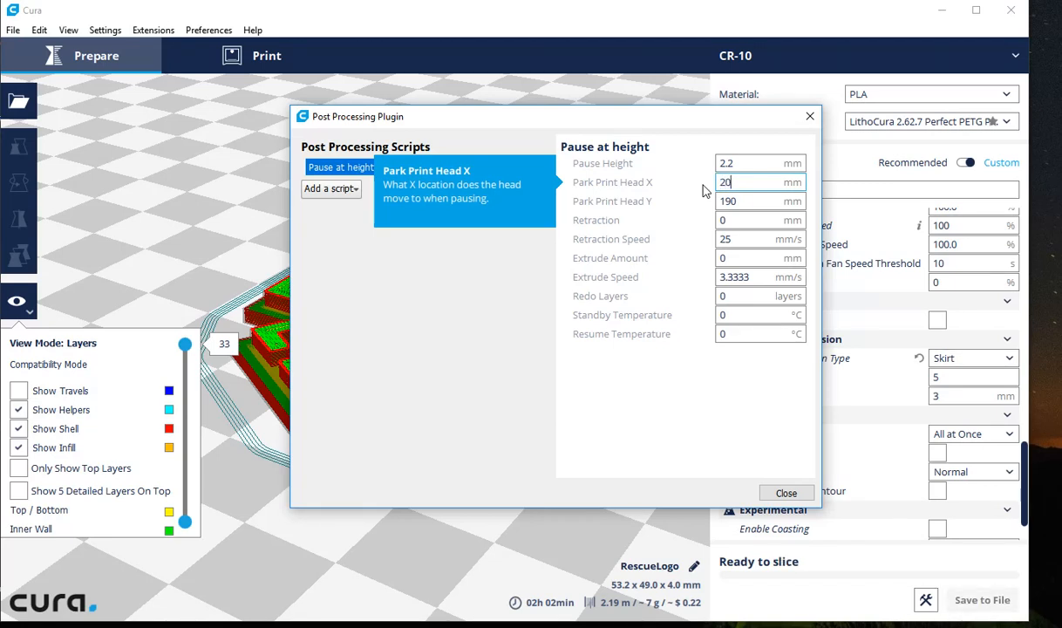
pyautogui.click(761, 203)
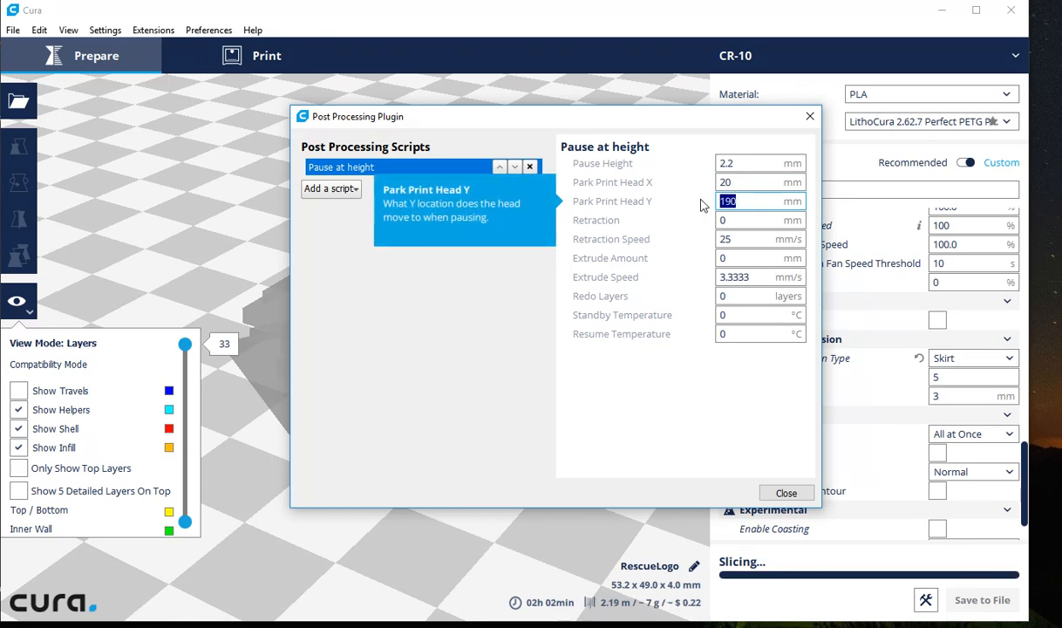
pyautogui.write('150')
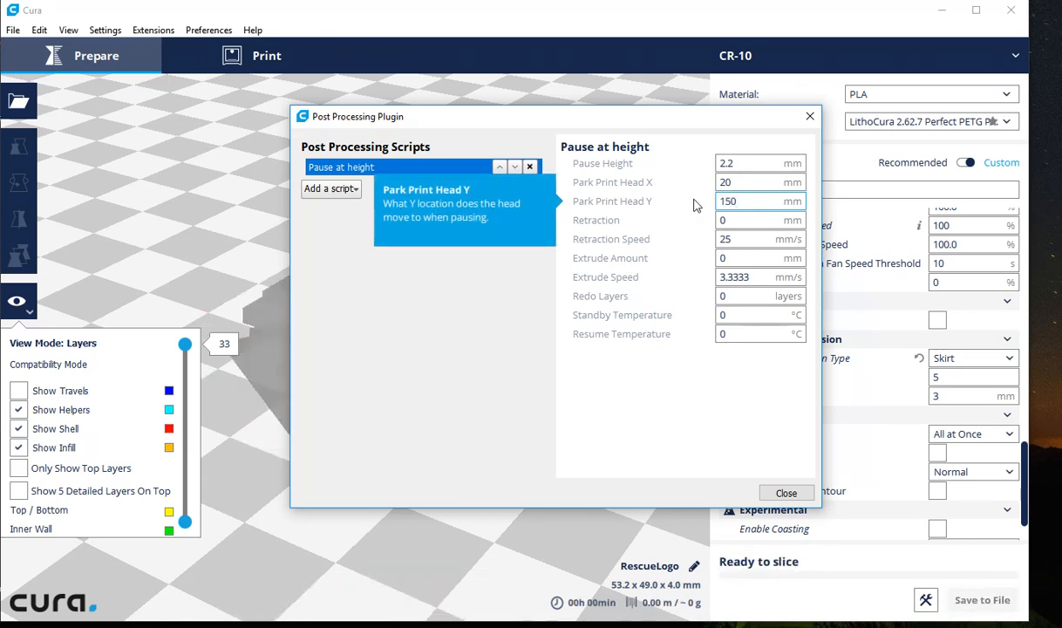
pyautogui.click(758, 276)
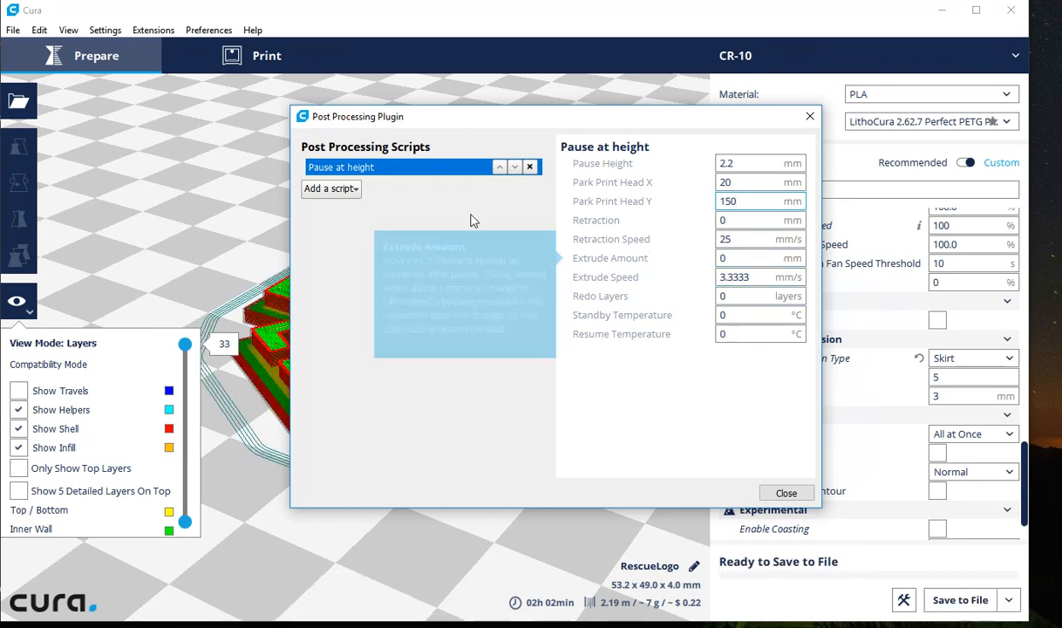
# Set the pause script's retraction to 8 mm.
pyautogui.click(759, 220)
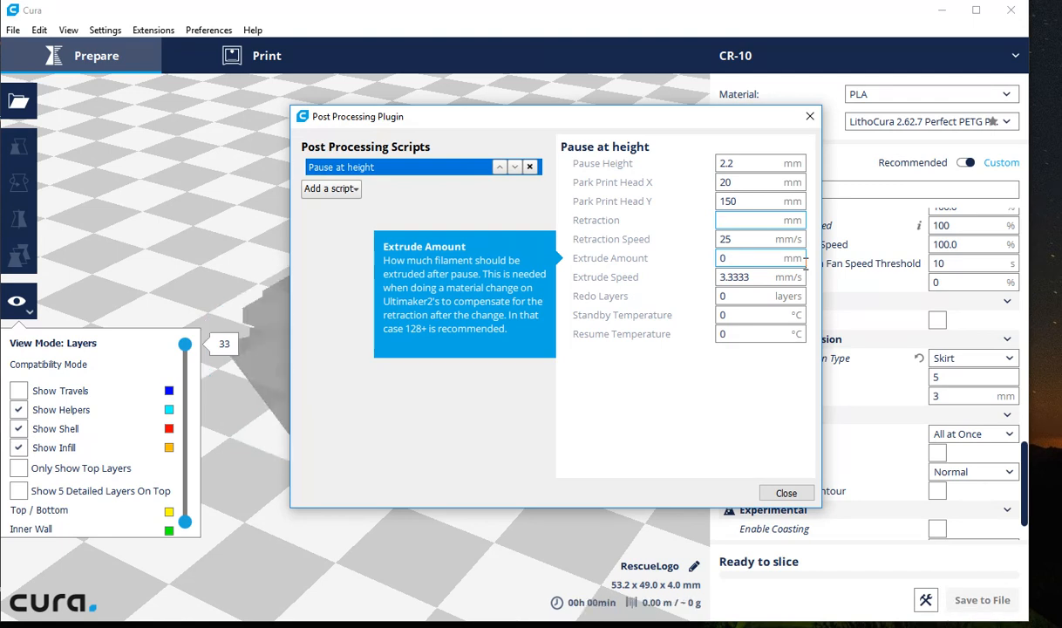
pyautogui.write('8')
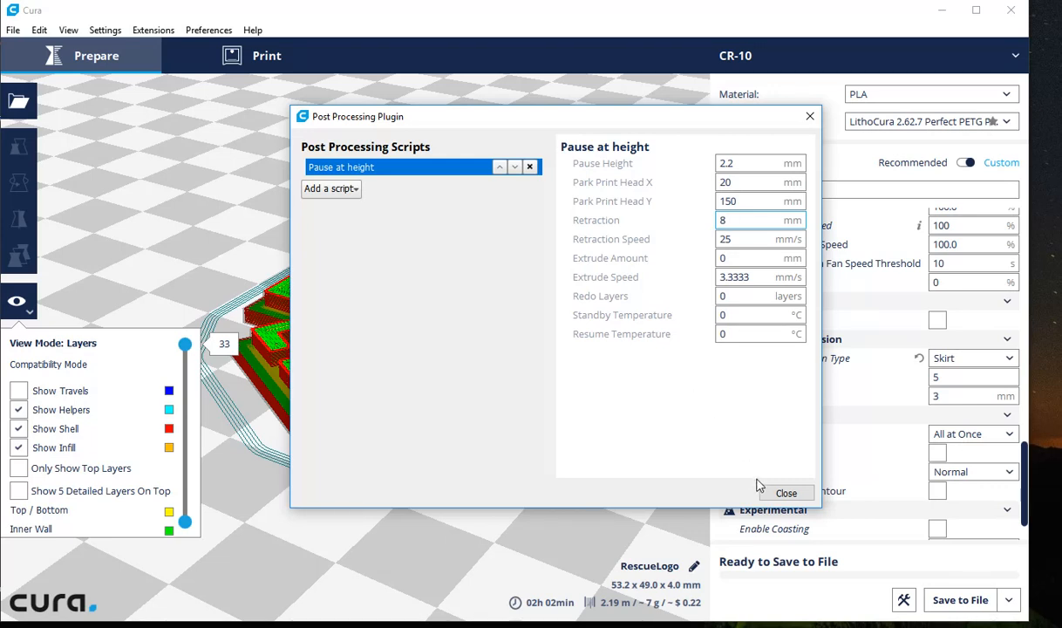
pyautogui.click(758, 220)
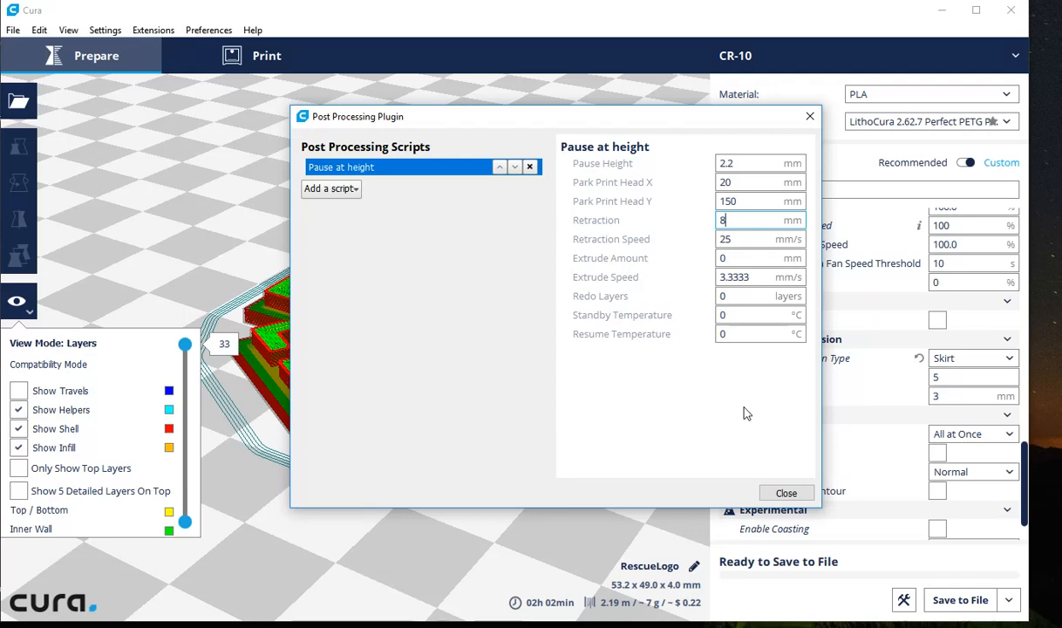
pyautogui.moveTo(637, 391)
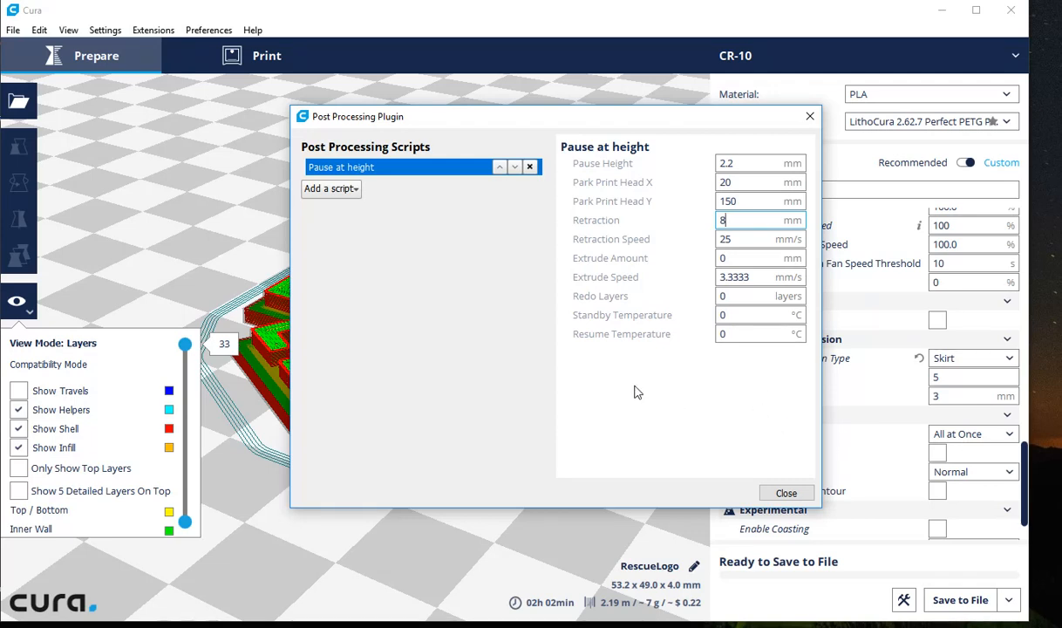
pyautogui.moveTo(637, 408)
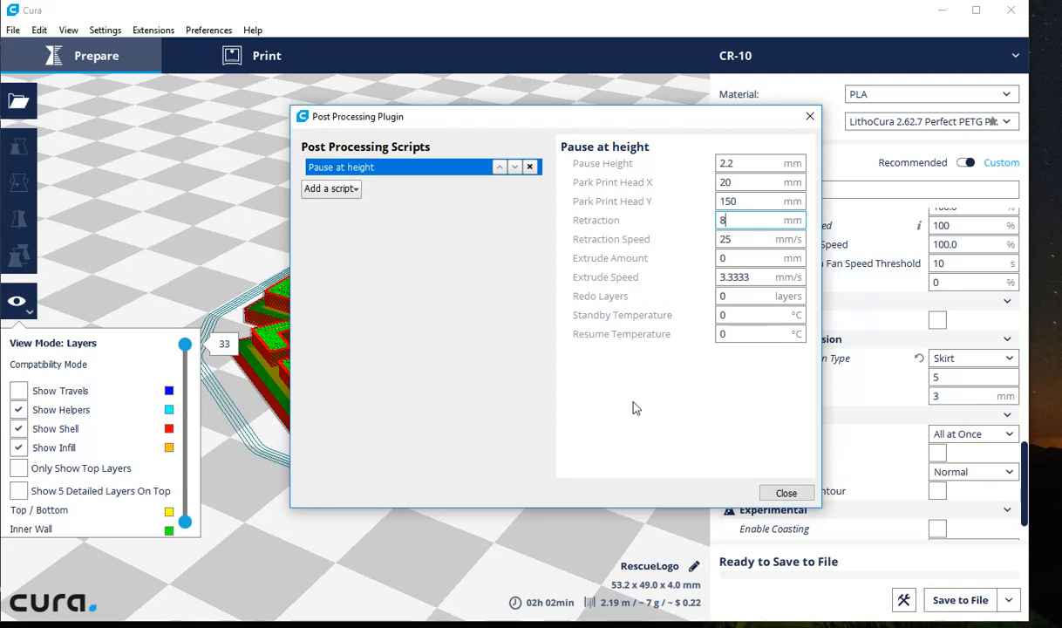
pyautogui.moveTo(637, 403)
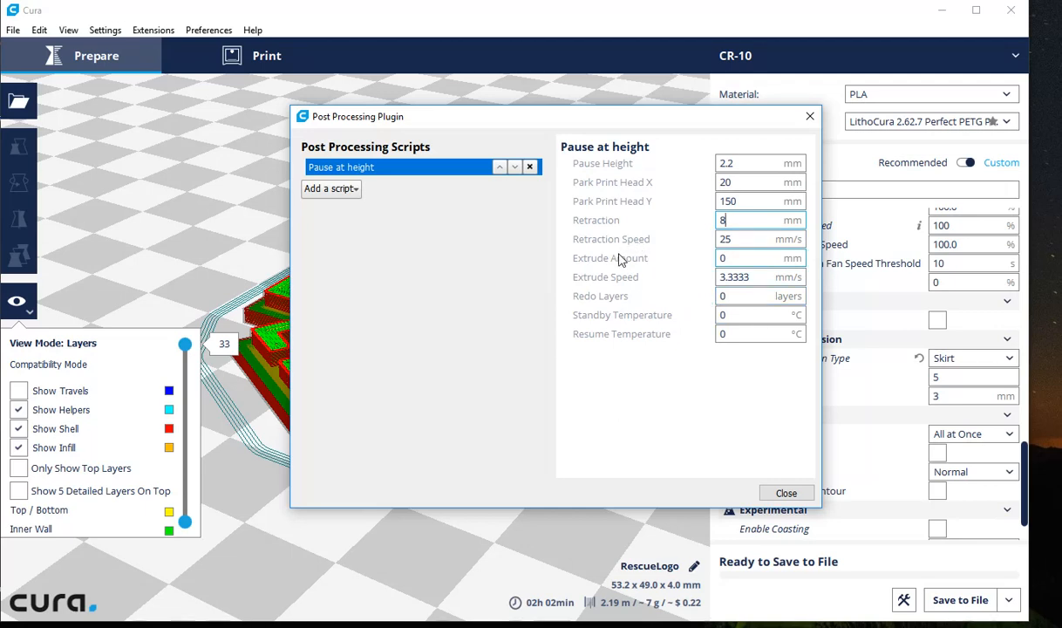
pyautogui.moveTo(610, 258)
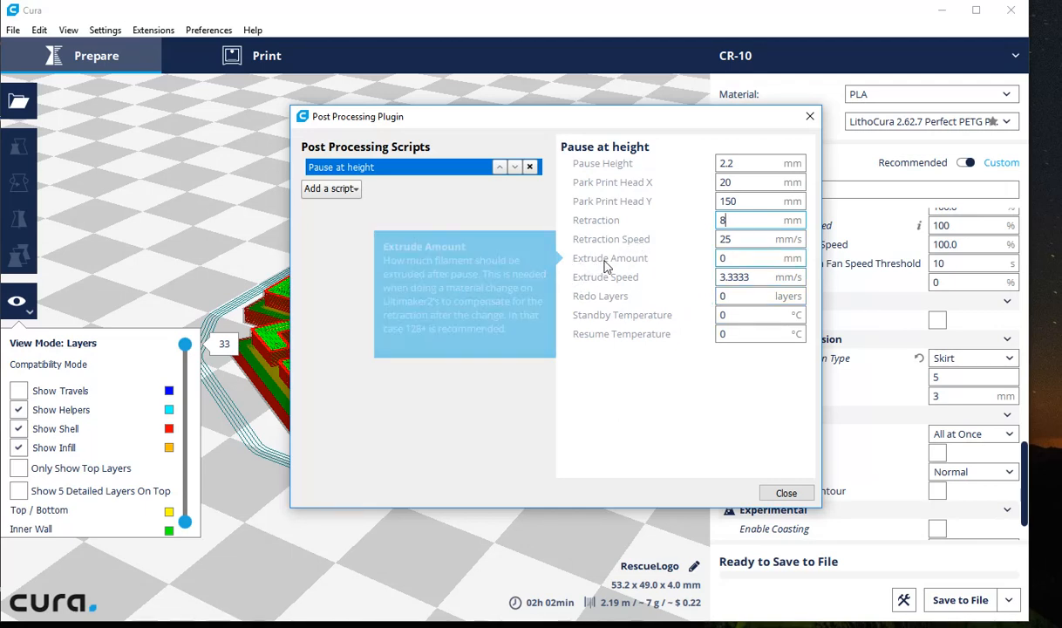
pyautogui.moveTo(795, 286)
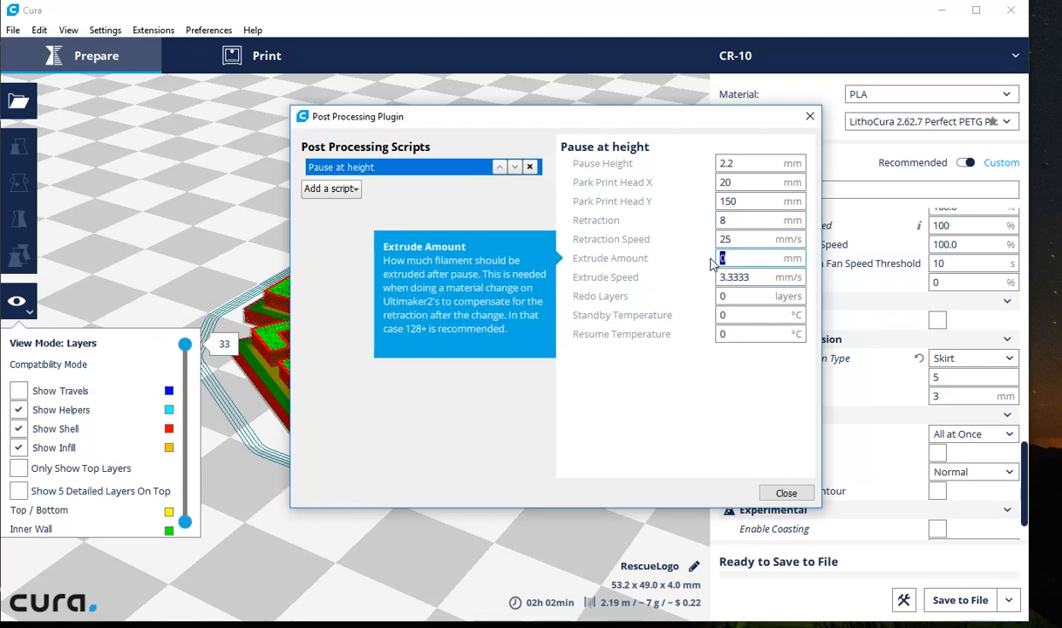
# Enter a 50 mm extrude amount for the pause script.
pyautogui.write('50')
pyautogui.click(760, 295)
pyautogui.write('1')
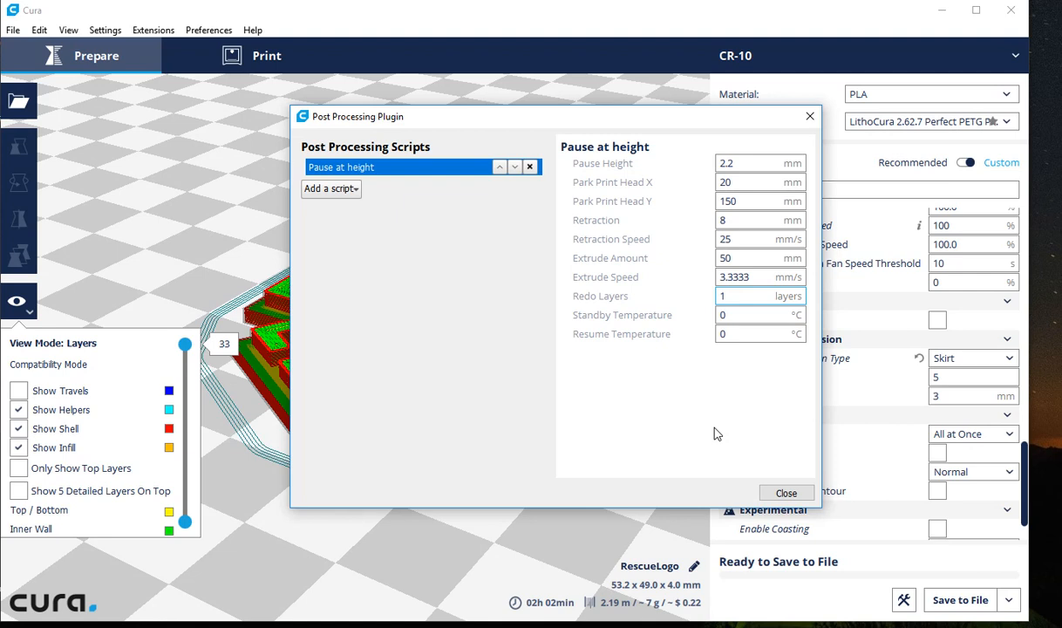
pyautogui.moveTo(732, 444)
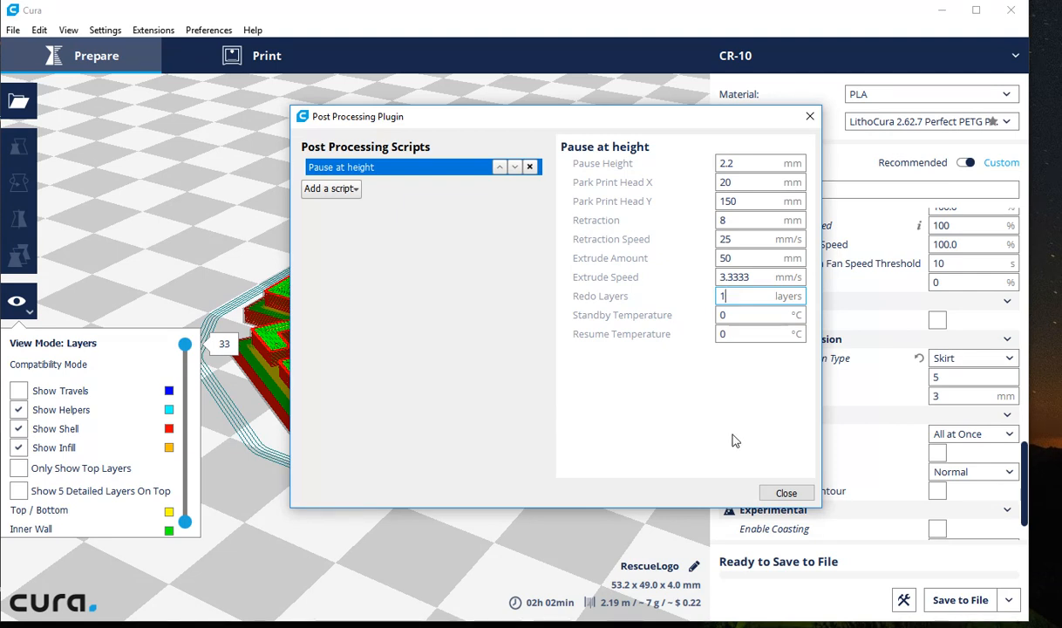
pyautogui.moveTo(715, 398)
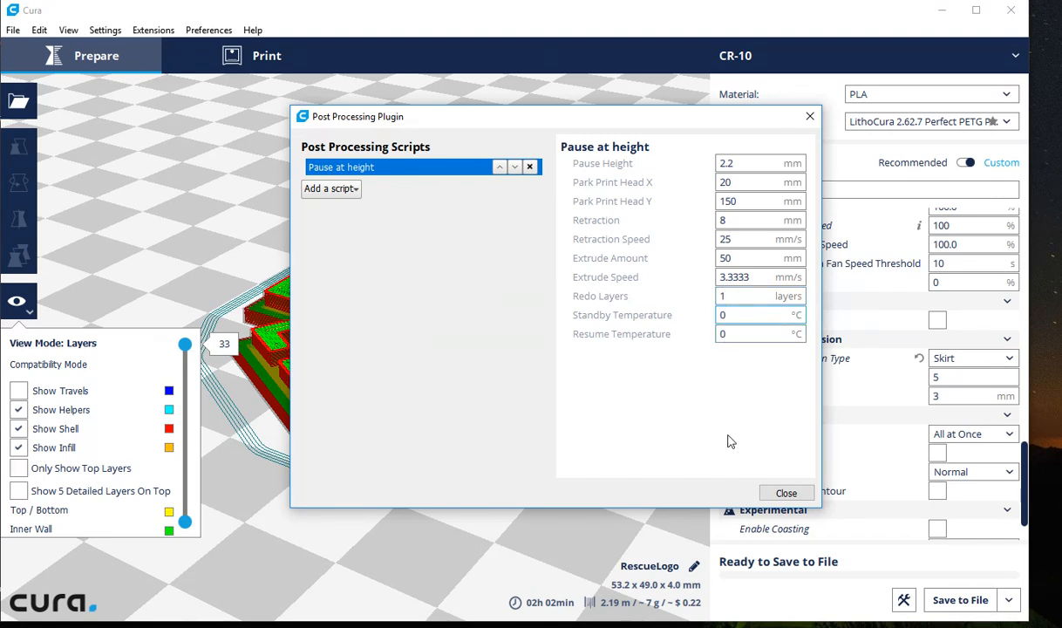
# Set the standby temperature to 30 °C and begin entering the 210 °C resume temperature.
pyautogui.click(759, 314)
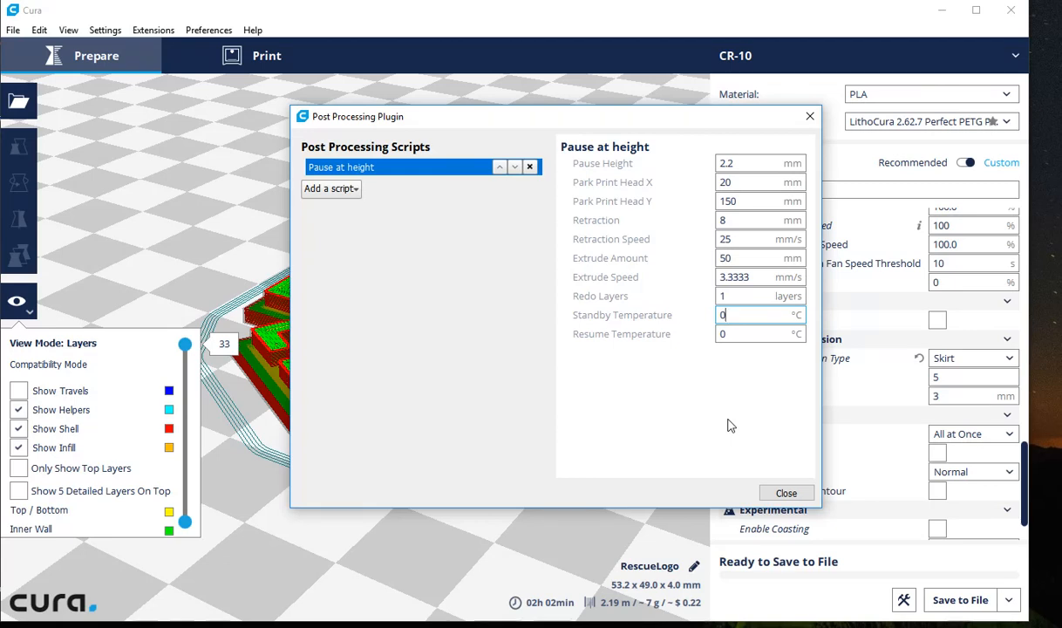
pyautogui.moveTo(714, 424)
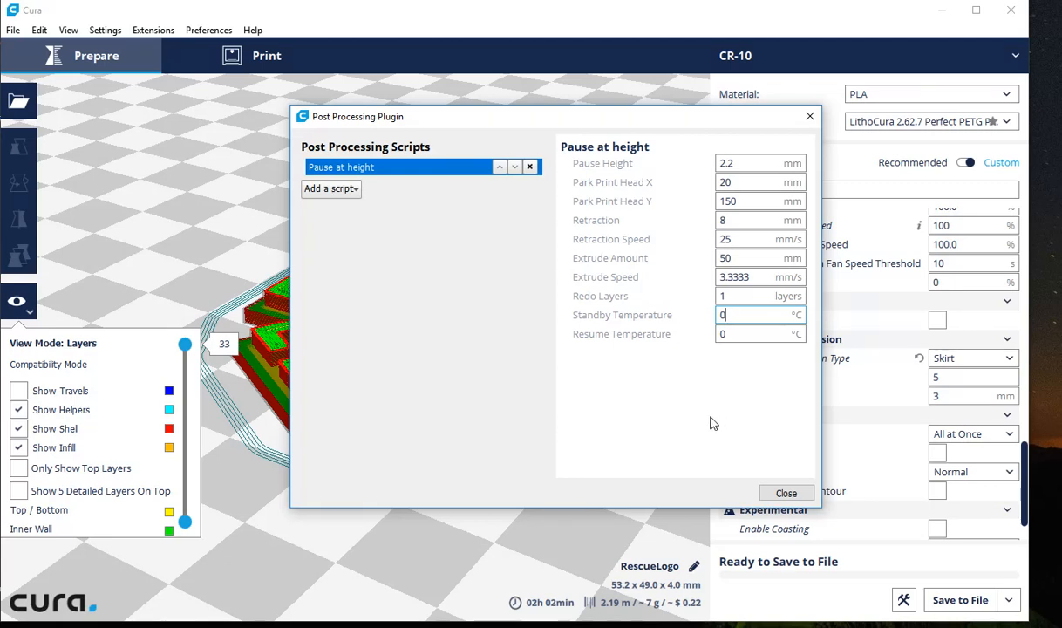
pyautogui.moveTo(693, 426)
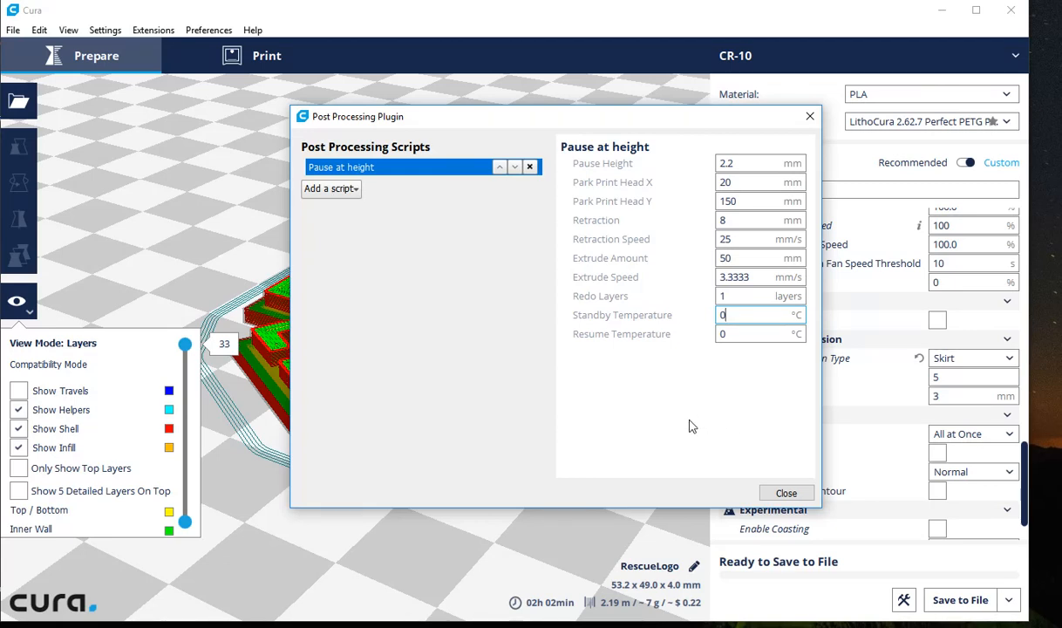
pyautogui.moveTo(715, 427)
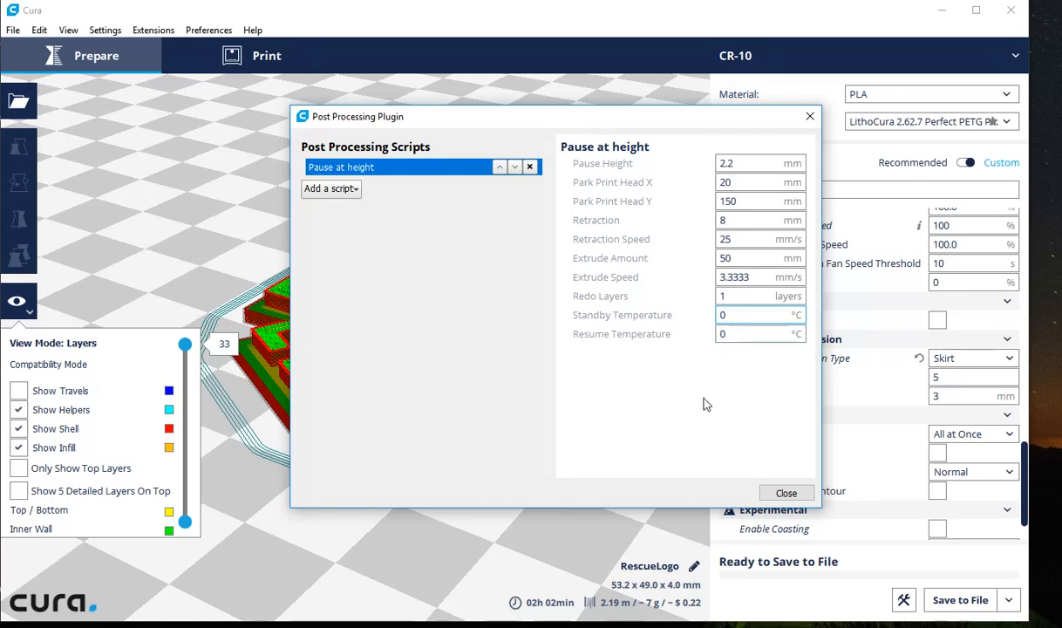
pyautogui.click(759, 314)
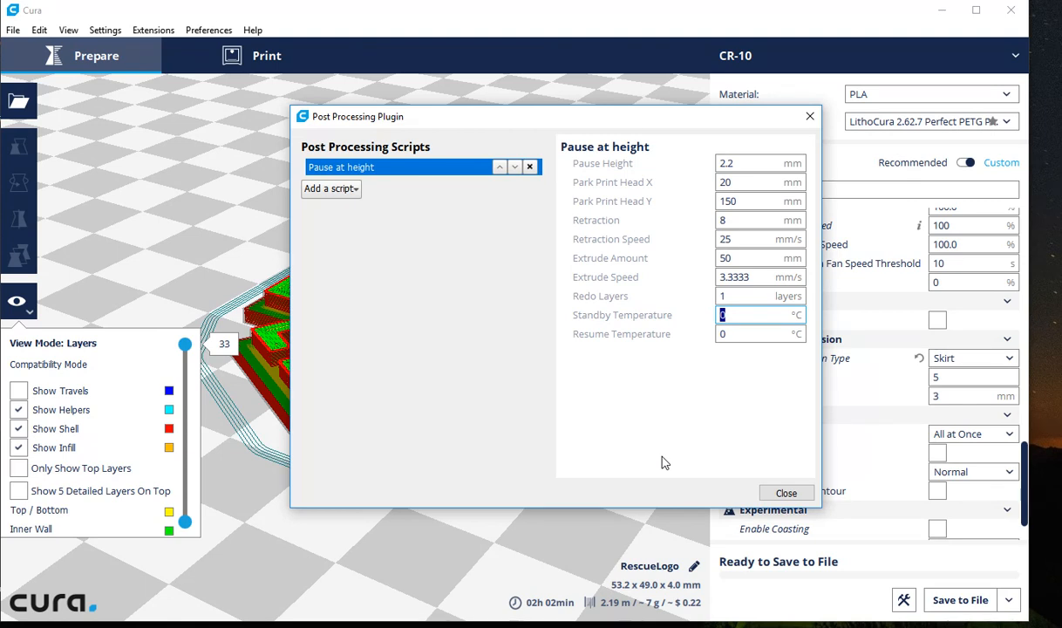
pyautogui.write('30')
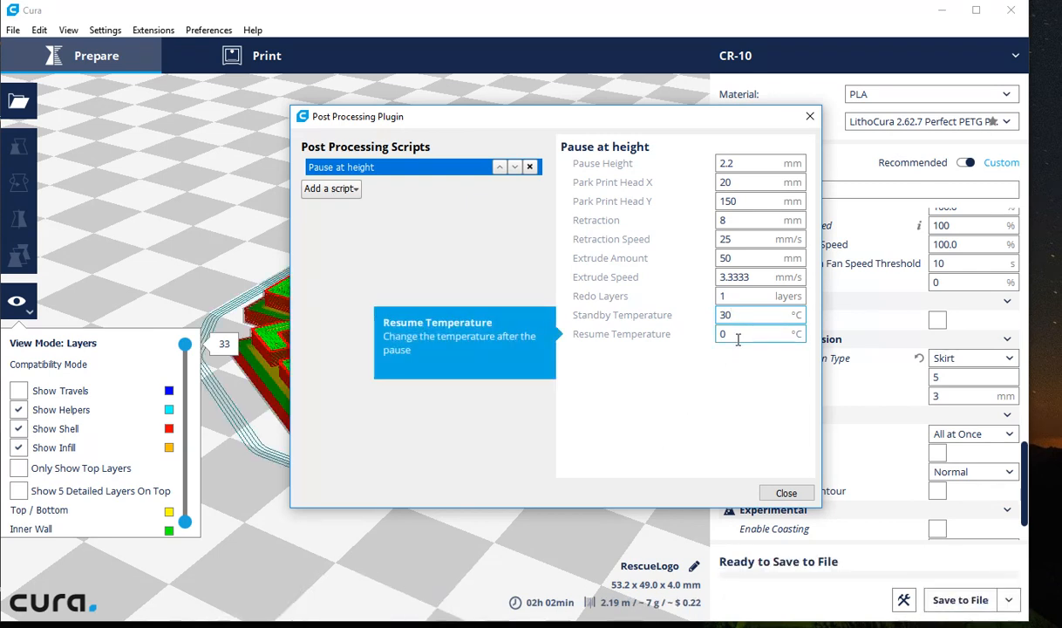
pyautogui.write('21')
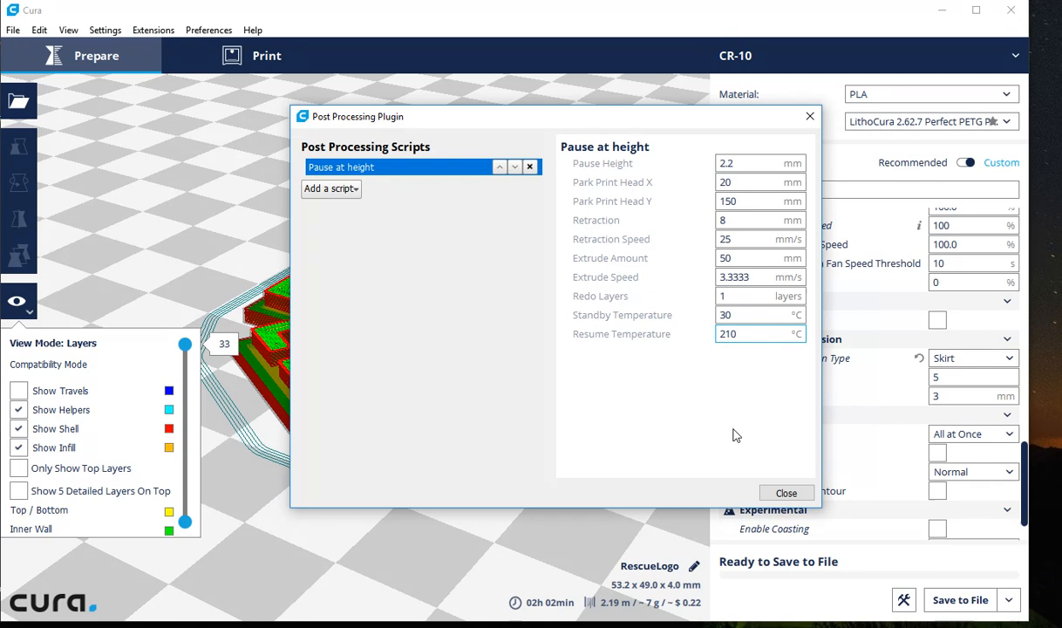
pyautogui.moveTo(748, 446)
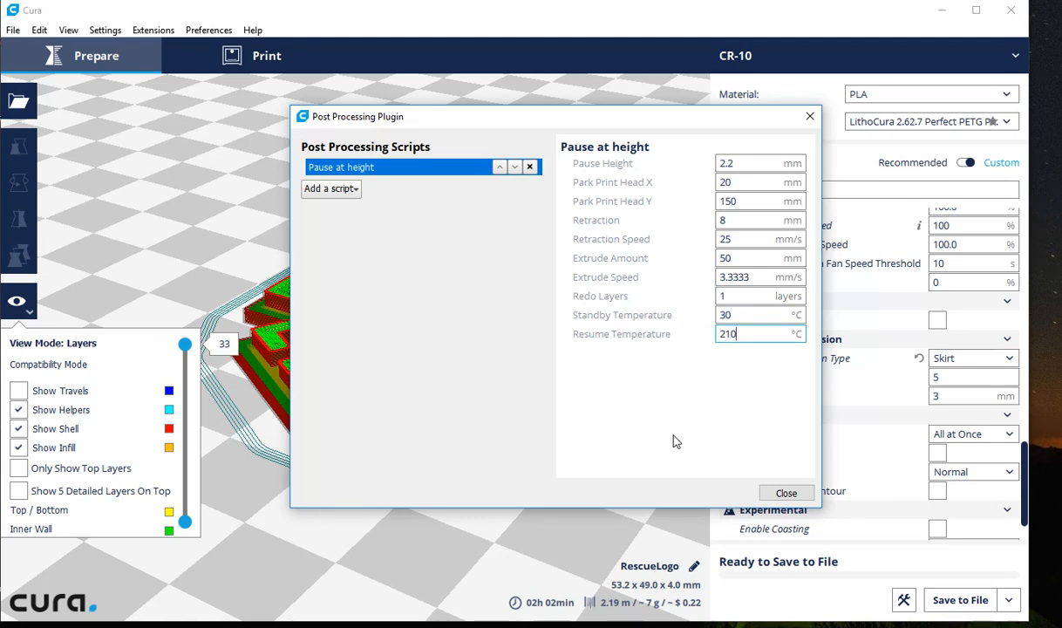
# Add a second Pause at height script from the Add a script list.
pyautogui.click(330, 189)
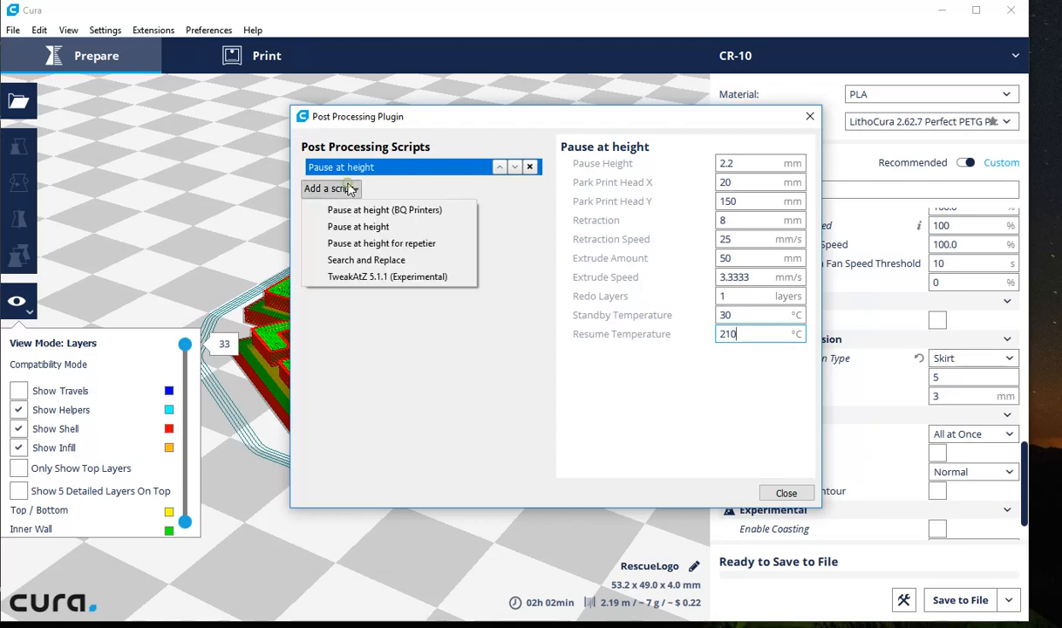
pyautogui.click(358, 227)
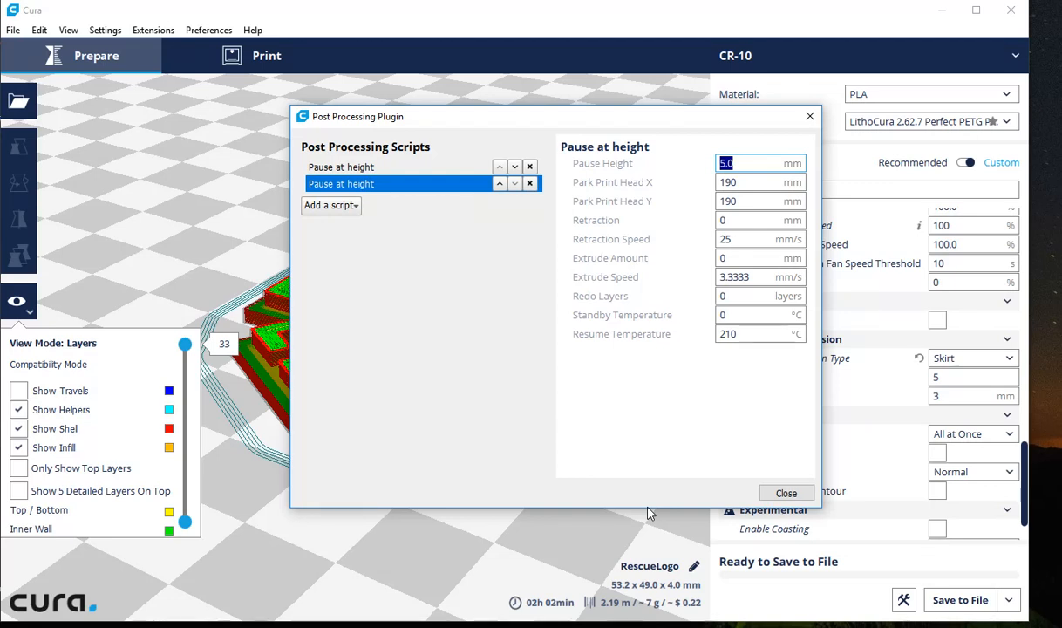
pyautogui.moveTo(637, 541)
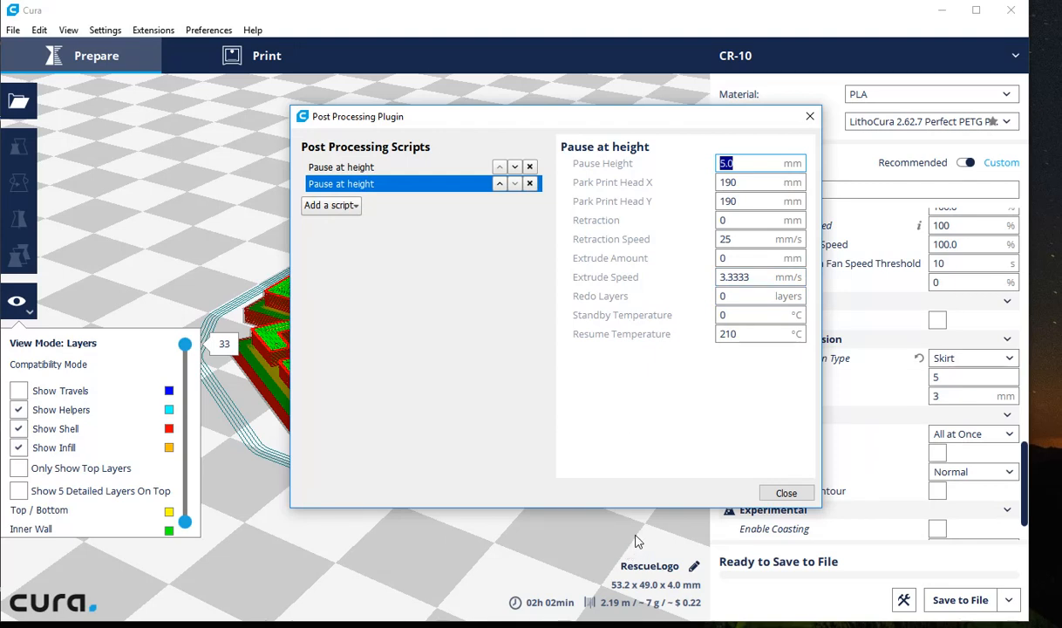
pyautogui.moveTo(680, 509)
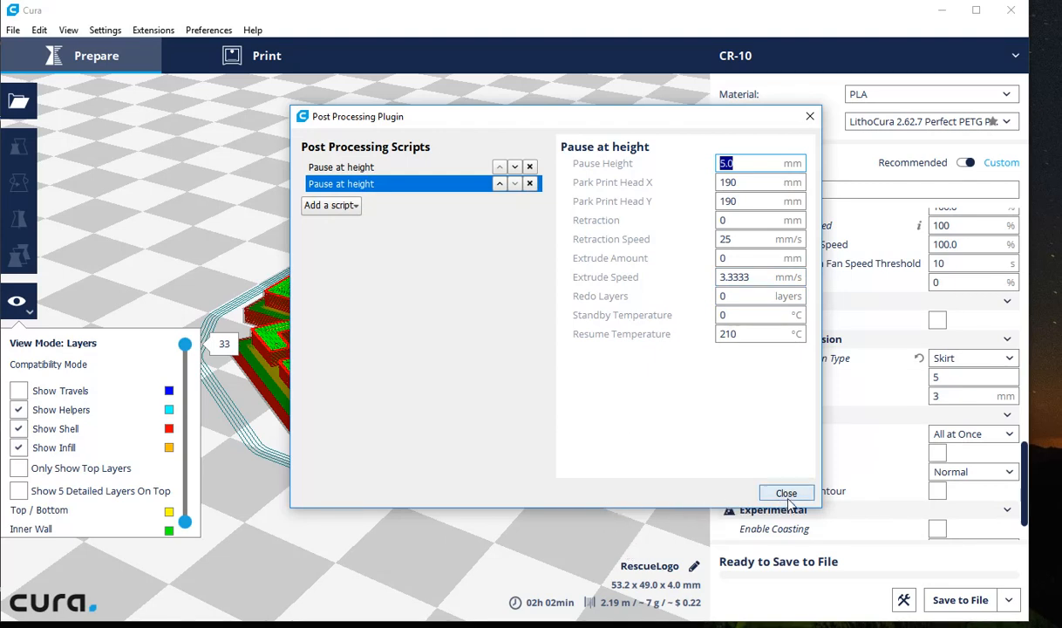
# Close the Post Processing Plugin dialog, keeping both pause scripts.
pyautogui.click(785, 492)
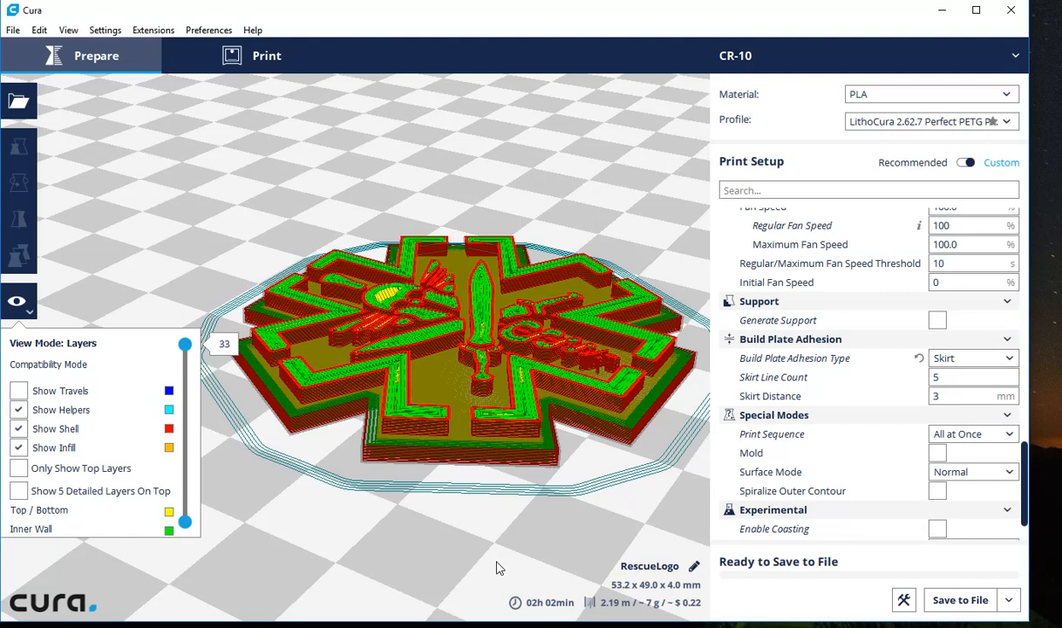
pyautogui.moveTo(533, 561)
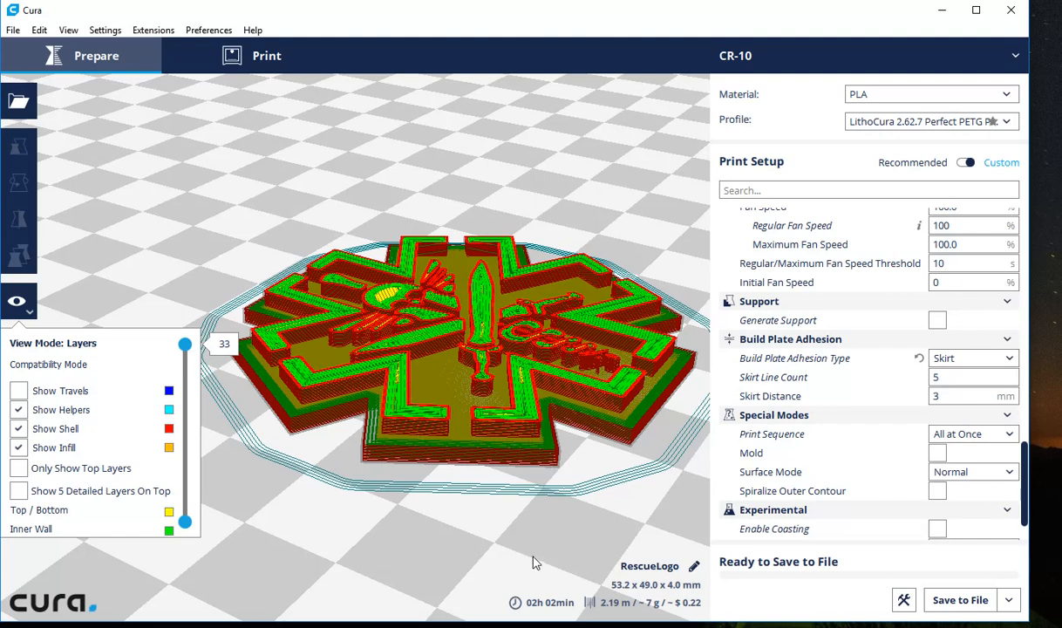